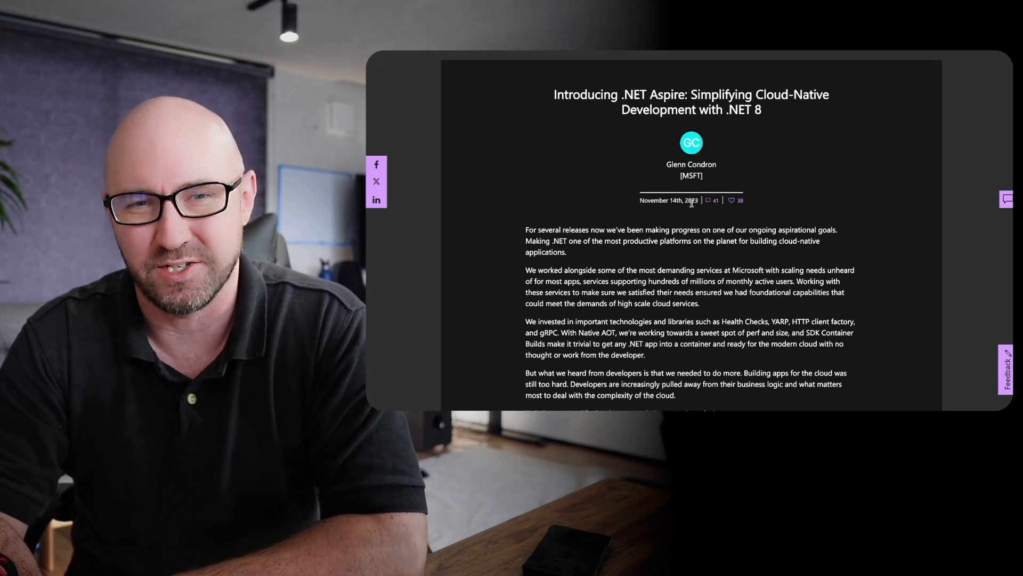
Open the .NET Aspire 8.0 General Availability post from the what's-new page and scroll into it.
{"action": "scroll", "scroll_direction": "down", "scroll_amount": 3}
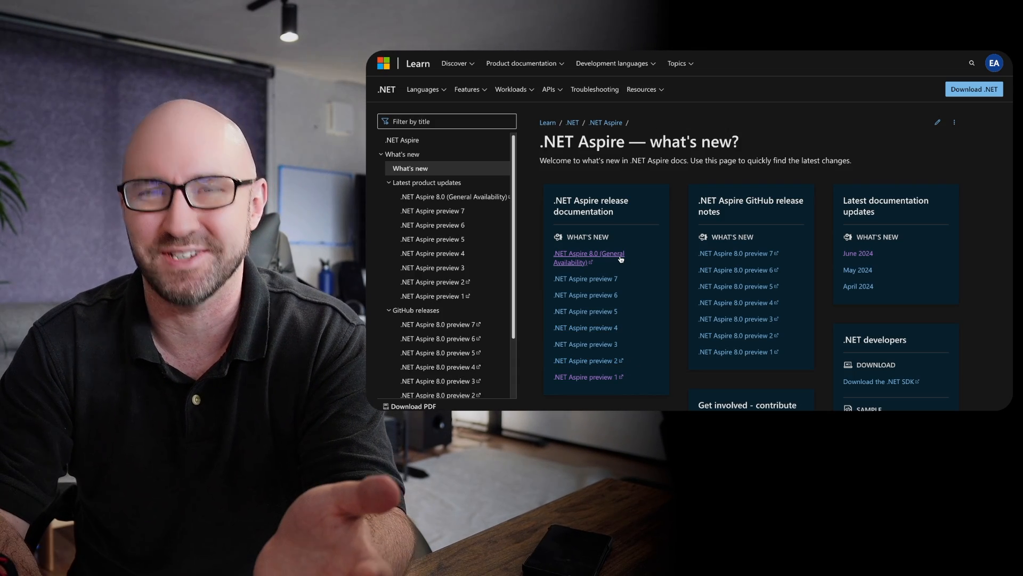
{"action": "left_click", "coordinate": [589, 257]}
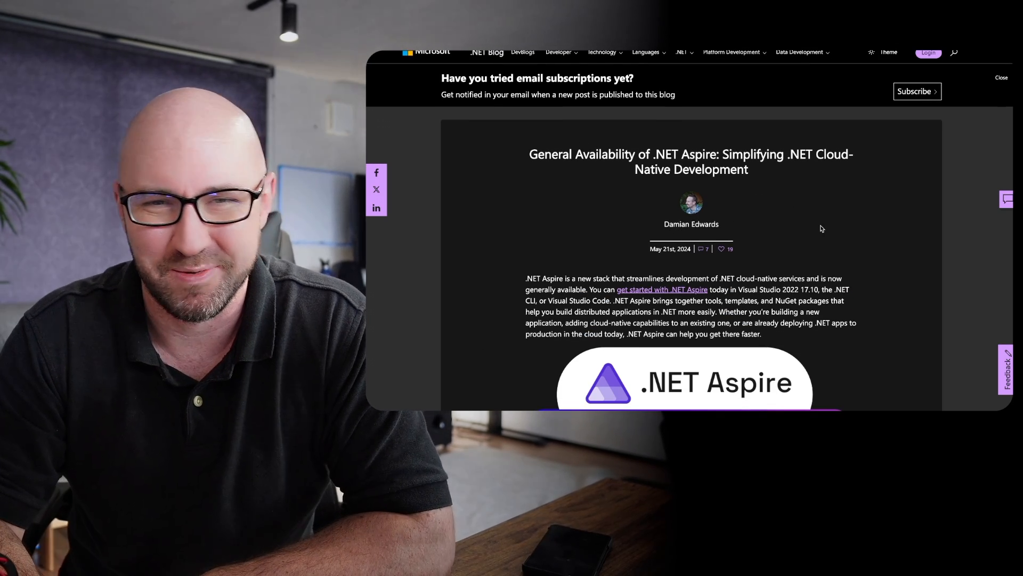
{"action": "scroll", "scroll_direction": "down", "scroll_amount": 3}
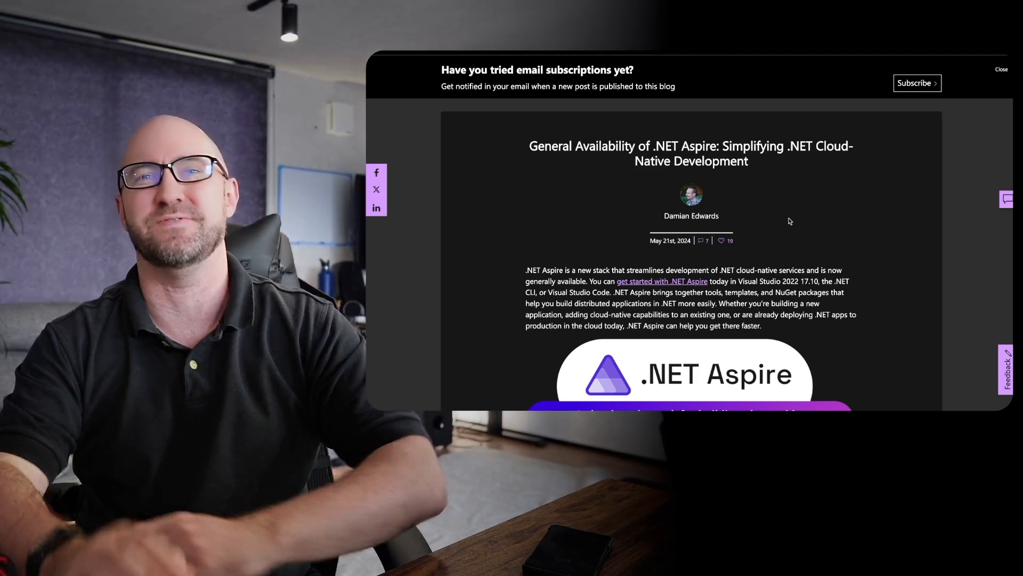
Return to the Introducing .NET Aspire tab and highlight the opinionated cloud-native stack introduction.
{"action": "left_click", "coordinate": [1002, 69]}
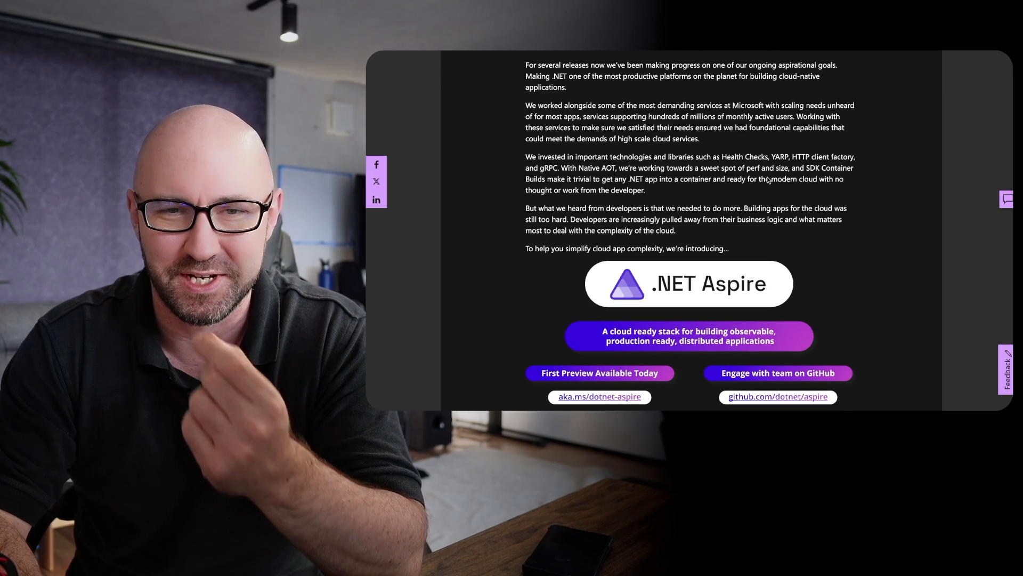
{"action": "scroll", "scroll_direction": "down", "scroll_amount": 3}
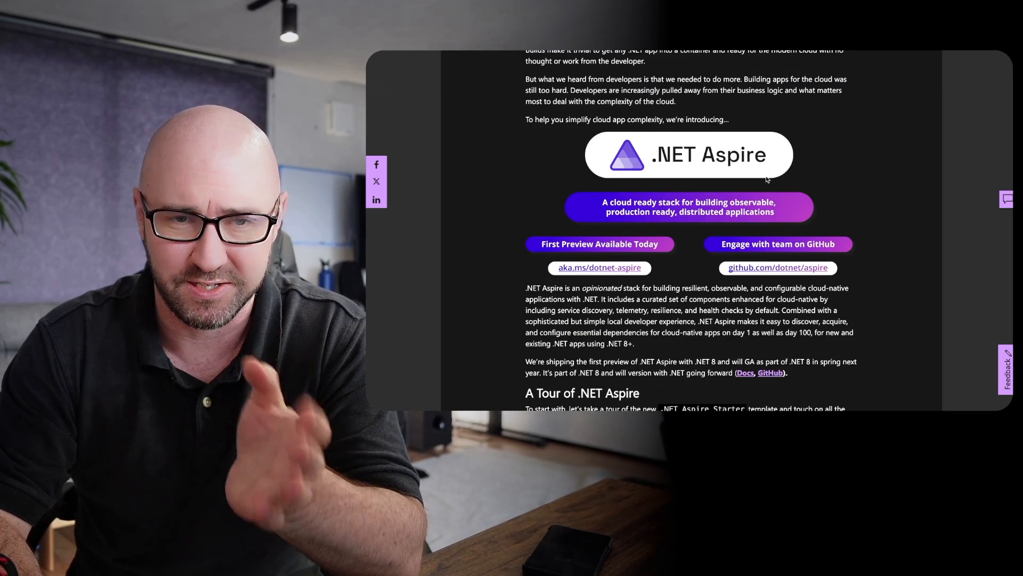
{"action": "mouse_move", "coordinate": [526, 291]}
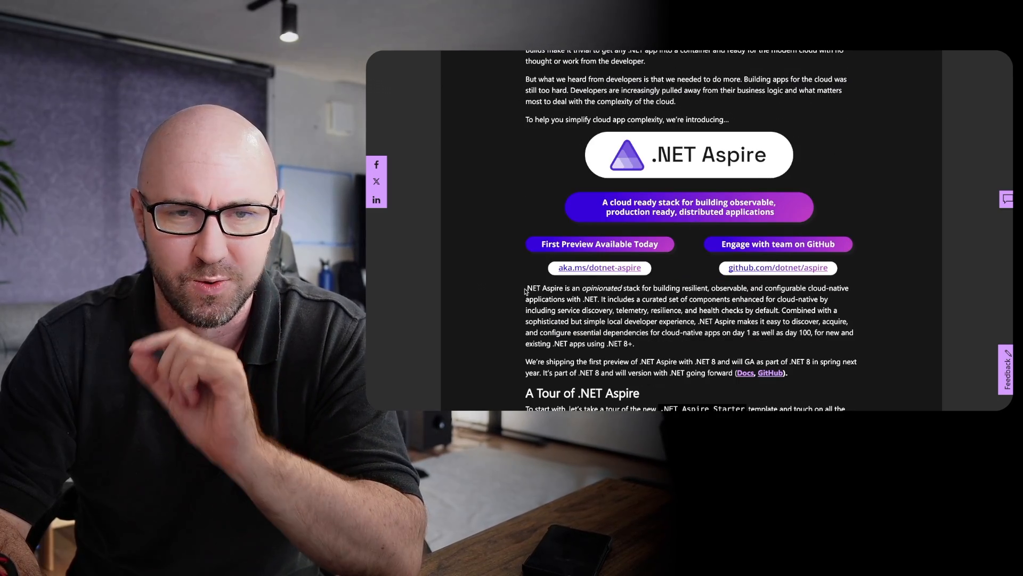
{"action": "left_click_drag", "start_coordinate": [526, 287], "coordinate": [604, 288]}
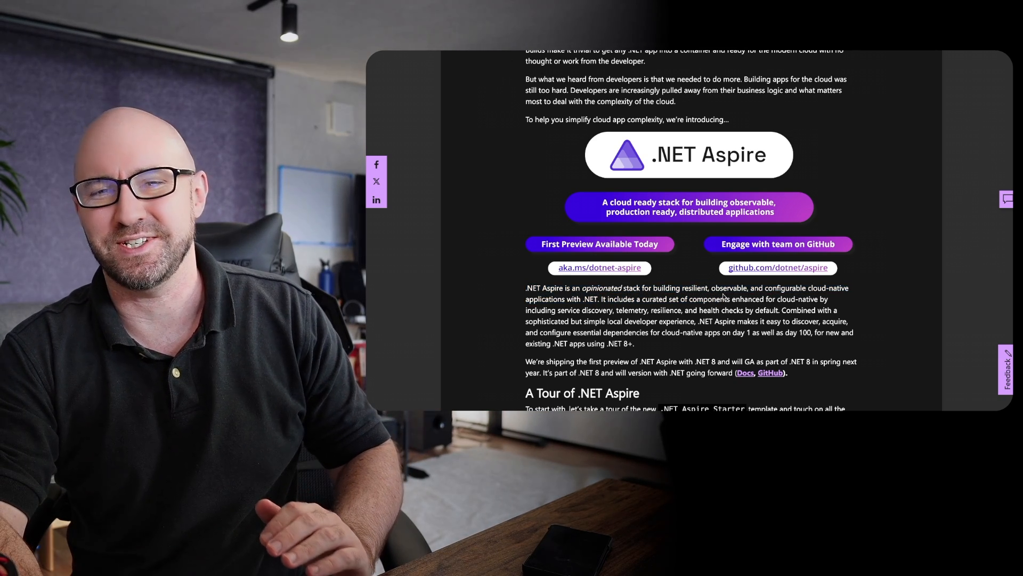
{"action": "double_click", "coordinate": [601, 288]}
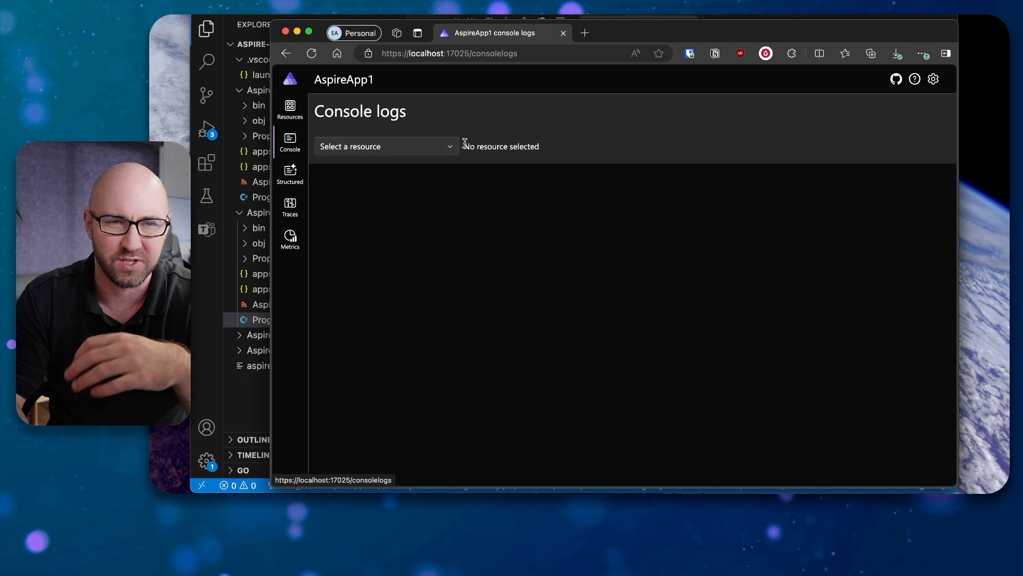
Show apiservice console logs, then the structured logs, then the empty Traces page.
{"action": "left_click", "coordinate": [386, 146]}
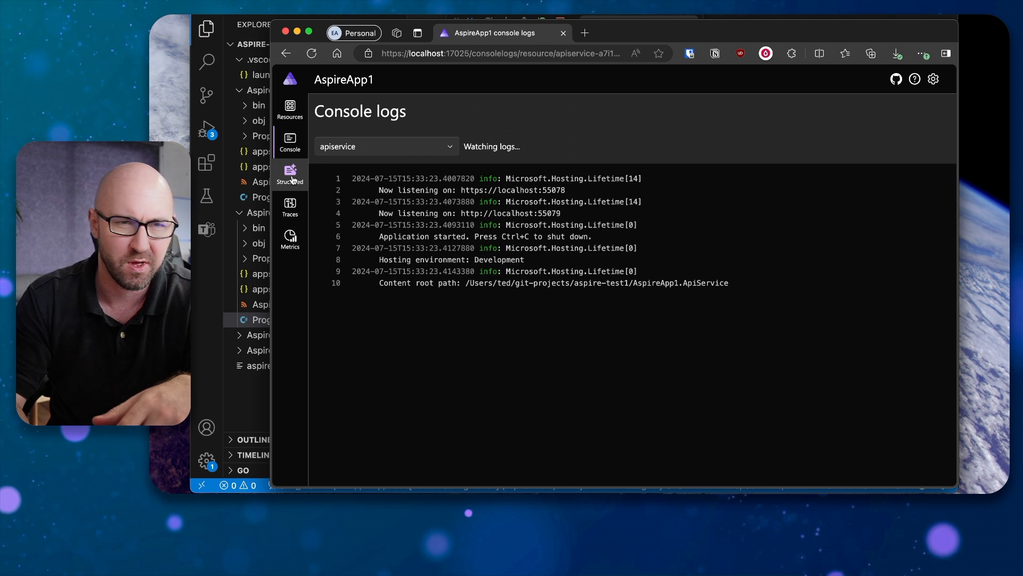
{"action": "left_click", "coordinate": [290, 175]}
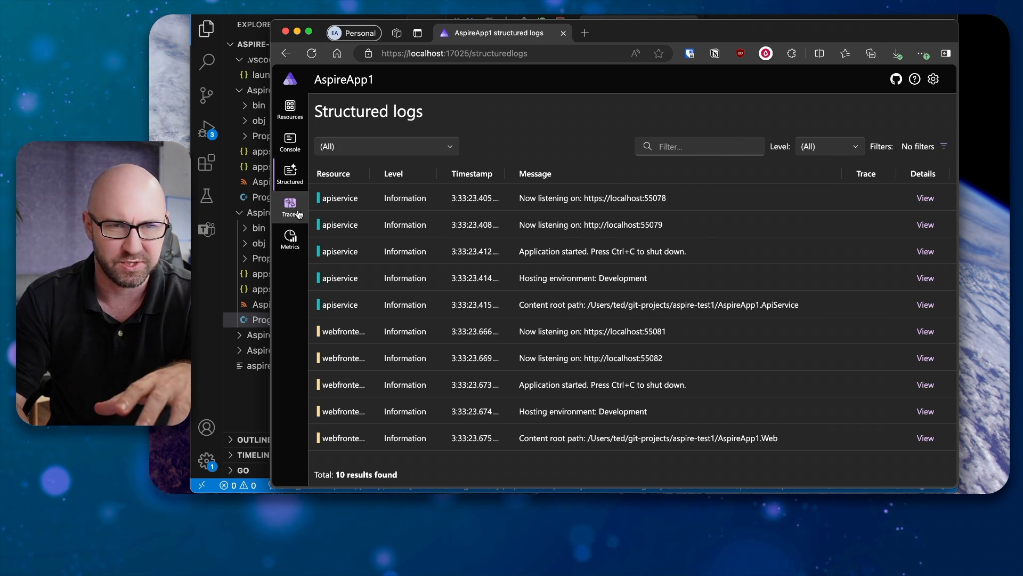
{"action": "left_click", "coordinate": [290, 206]}
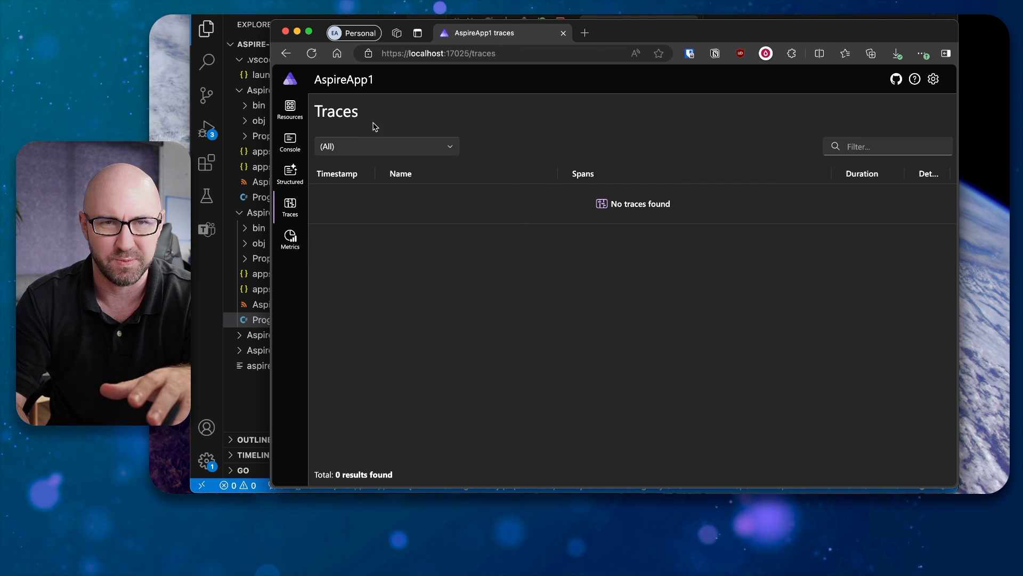
{"action": "mouse_move", "coordinate": [407, 179]}
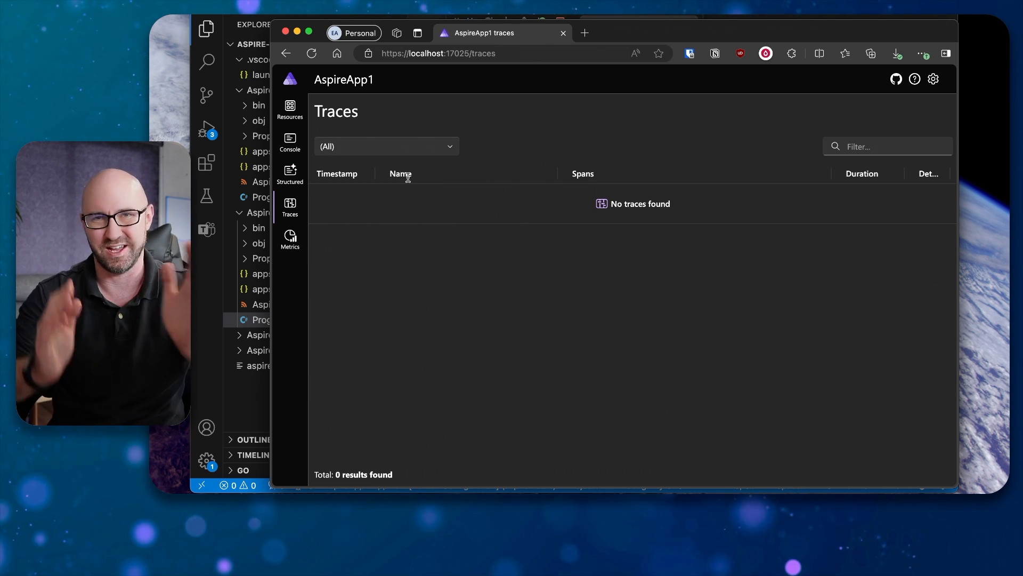
{"action": "mouse_move", "coordinate": [290, 241]}
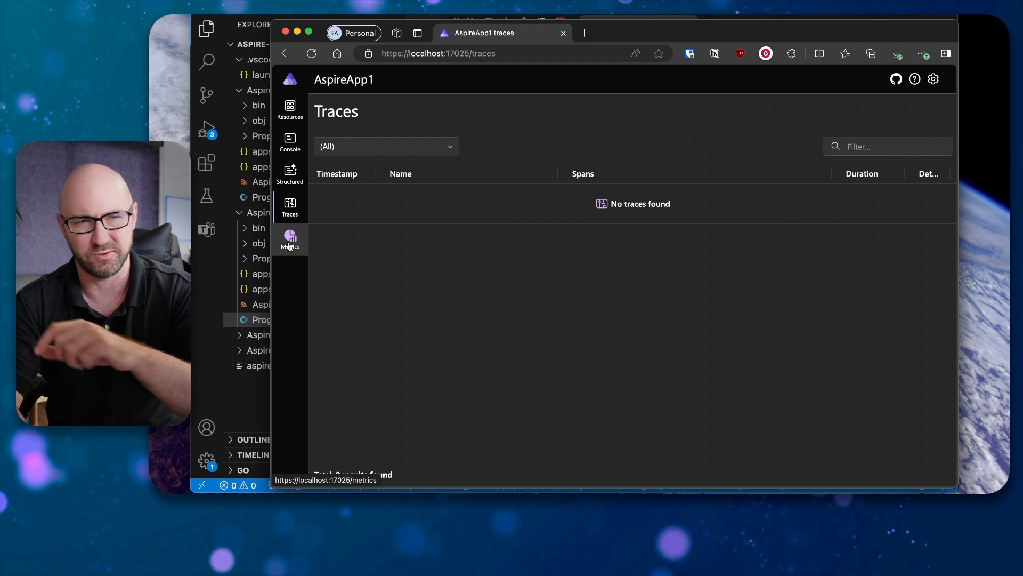
Open apiservice Metrics and chart process.runtime.dotnet instruments such as JIT compiled IL size.
{"action": "left_click", "coordinate": [289, 241]}
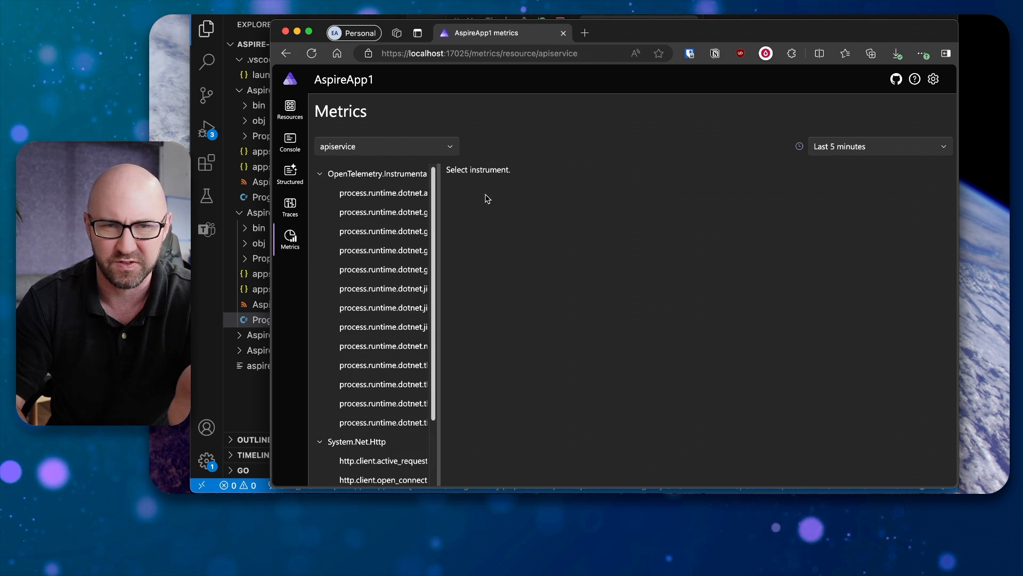
{"action": "left_click", "coordinate": [384, 327]}
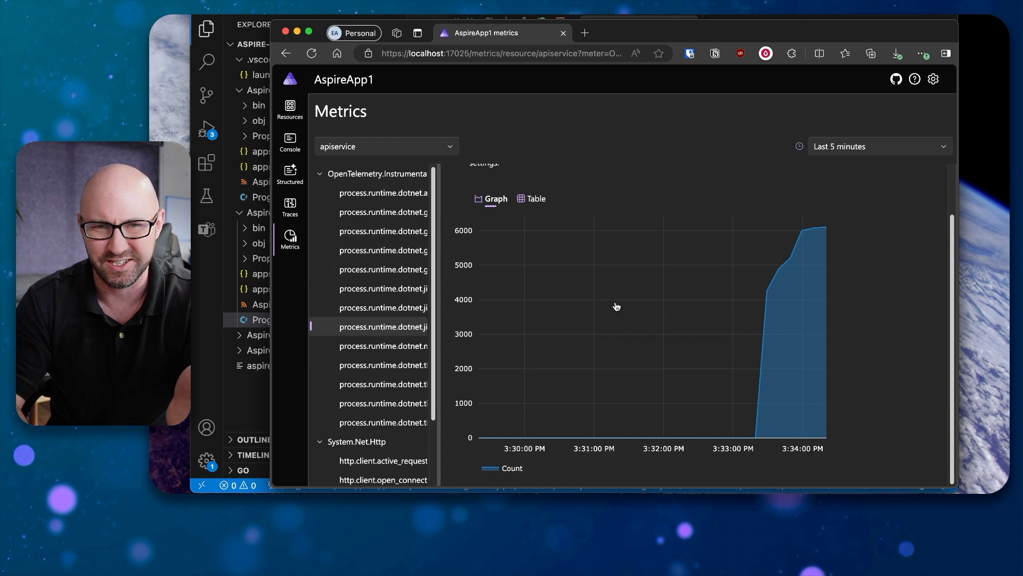
{"action": "left_click", "coordinate": [384, 364]}
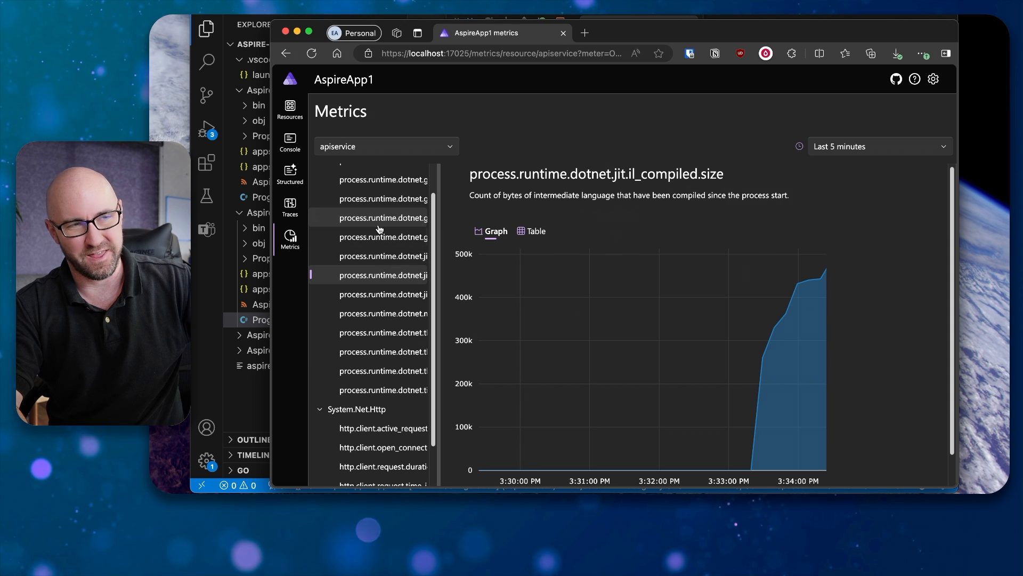
{"action": "left_click", "coordinate": [290, 141]}
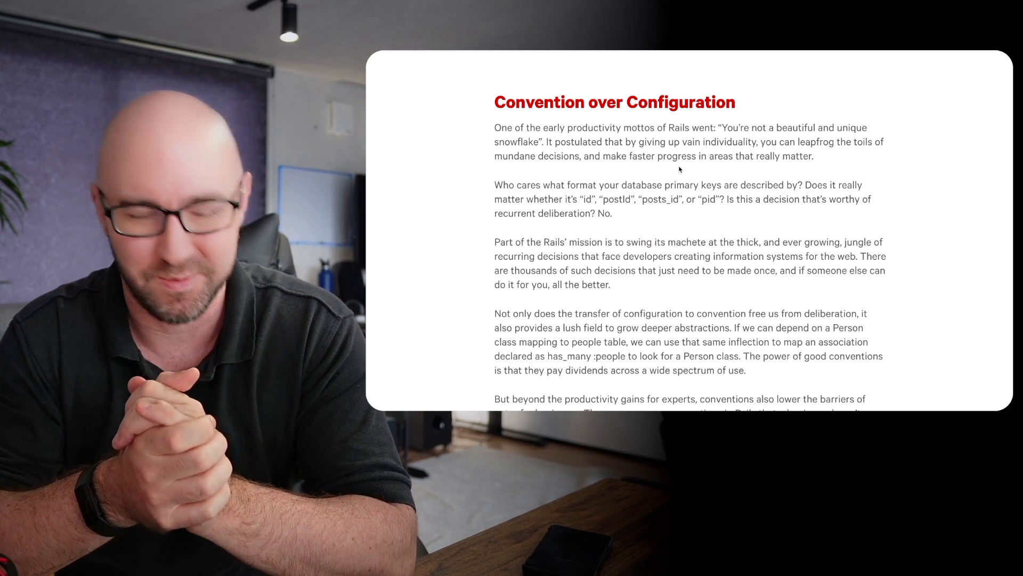
Scroll the Wikipedia ASP.NET MVC article to its Background section.
{"action": "scroll", "scroll_direction": "down", "scroll_amount": 3}
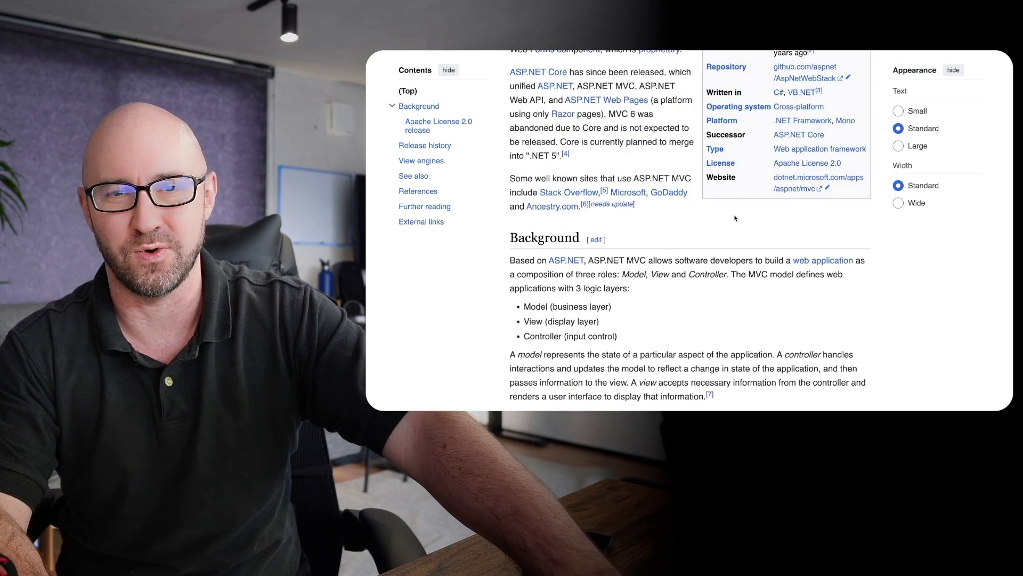
{"action": "scroll", "scroll_direction": "down", "scroll_amount": 3}
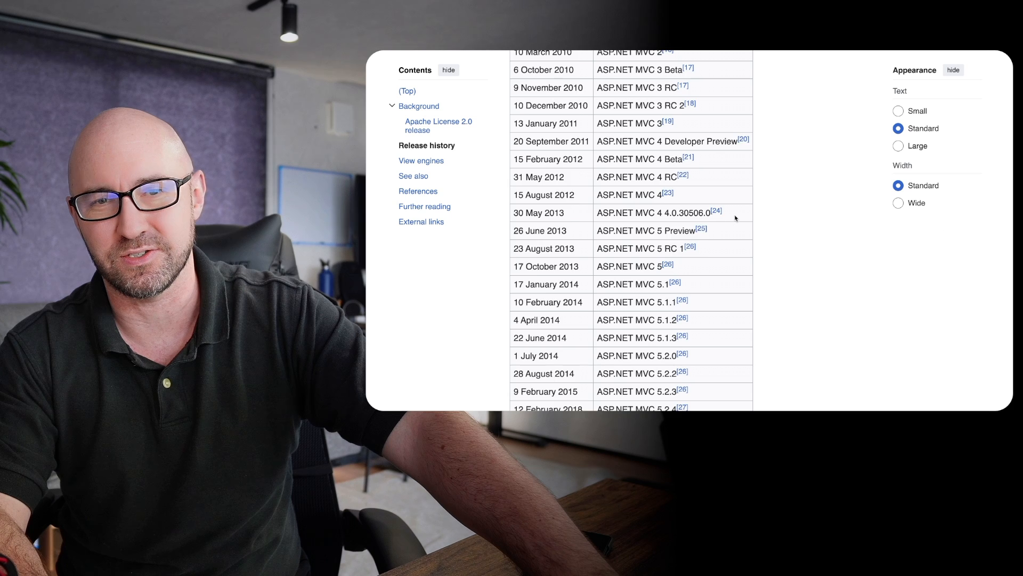
{"action": "scroll", "scroll_direction": "down", "scroll_amount": 3}
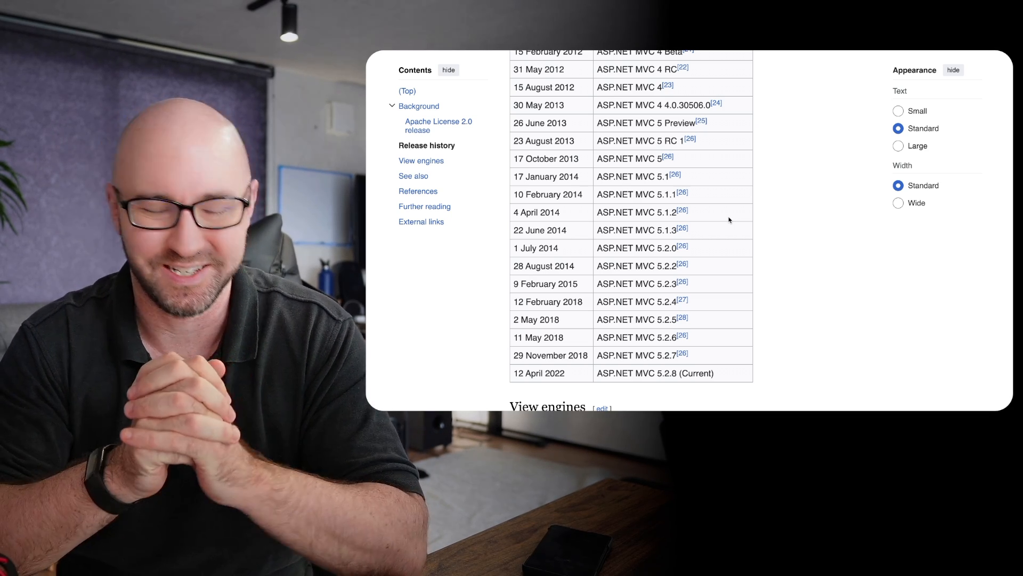
{"action": "mouse_move", "coordinate": [814, 268]}
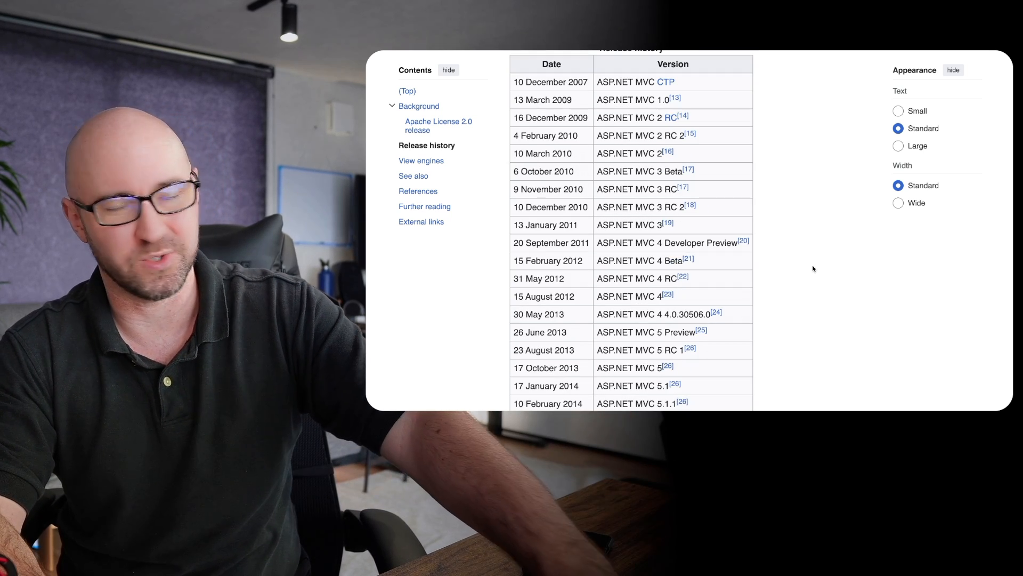
{"action": "scroll", "scroll_direction": "down", "scroll_amount": 3}
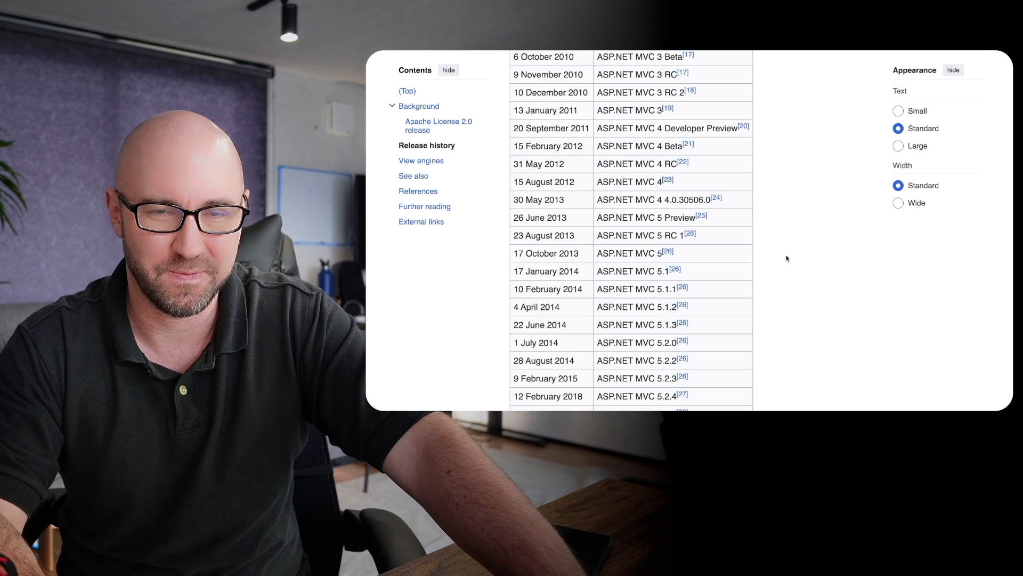
{"action": "scroll", "scroll_direction": "down", "scroll_amount": 3}
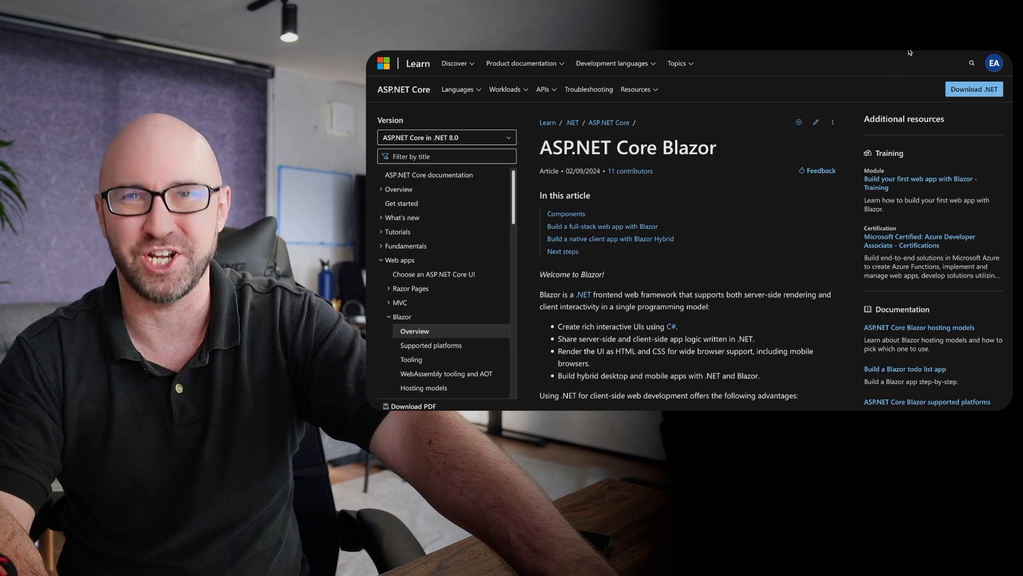
{"action": "mouse_move", "coordinate": [761, 160]}
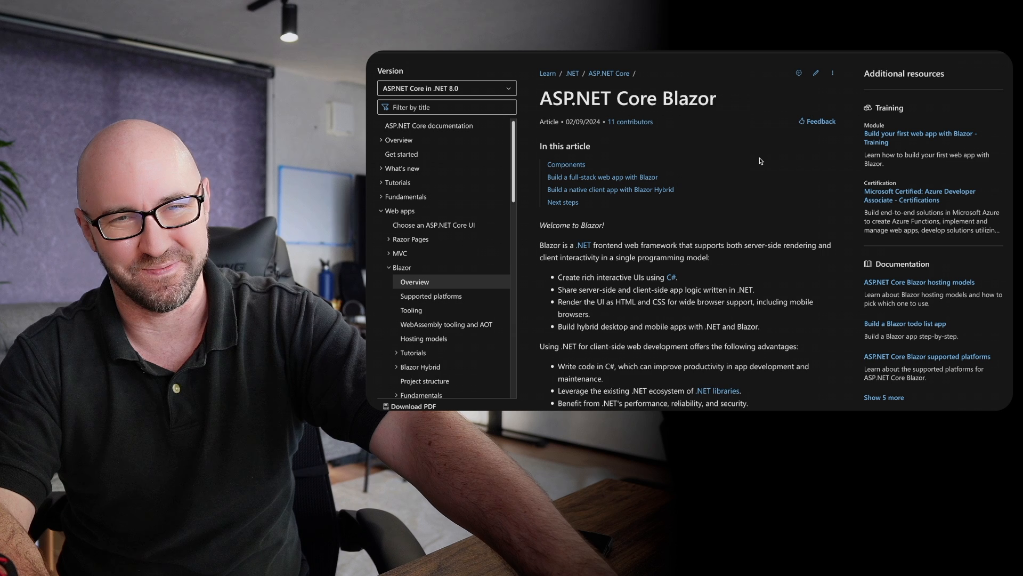
{"action": "scroll", "scroll_direction": "down", "scroll_amount": 3}
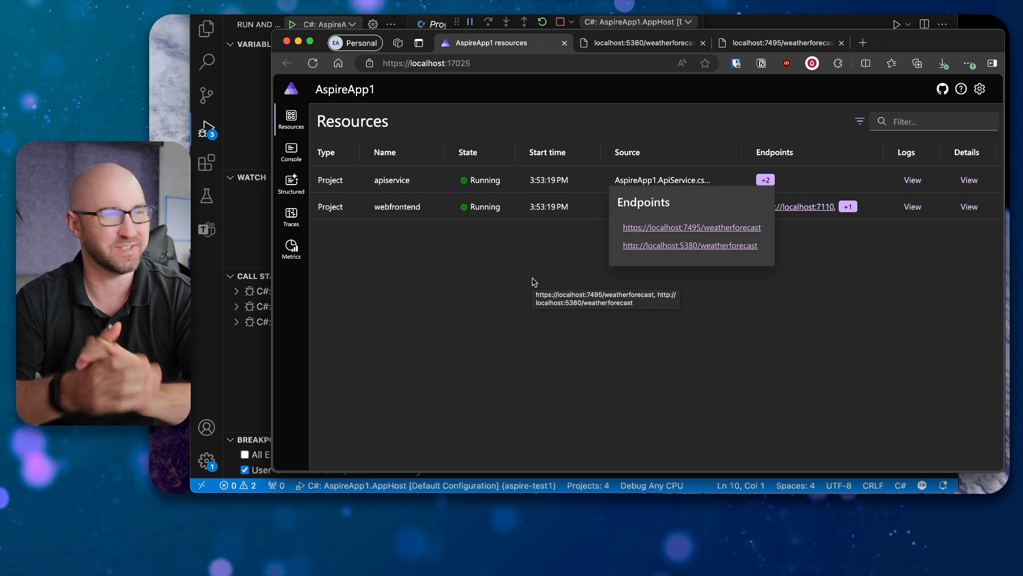
{"action": "mouse_move", "coordinate": [364, 214]}
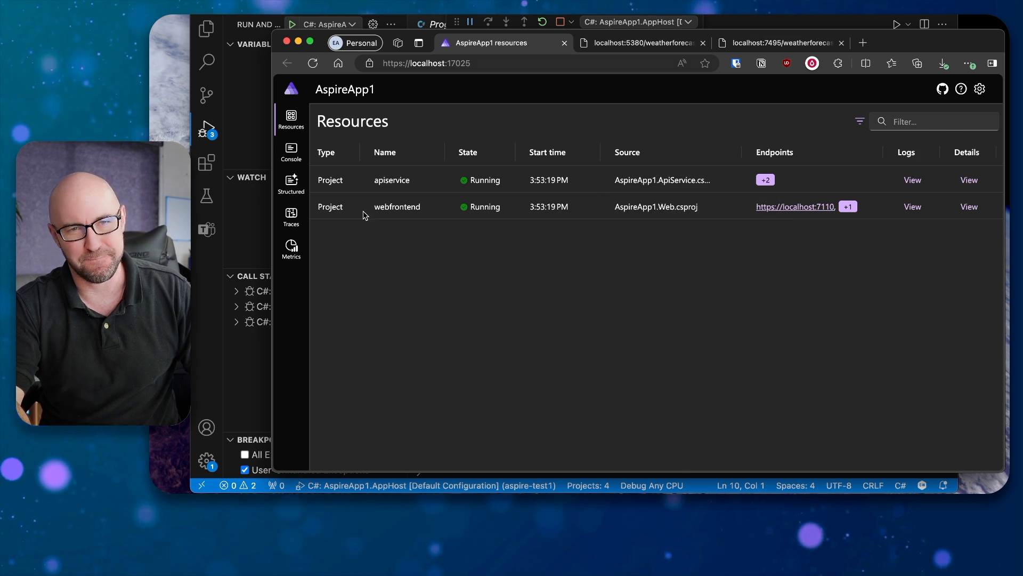
Browse the dashboard's Console, Traces and Metrics pages, ending back on Resources.
{"action": "left_click", "coordinate": [291, 151]}
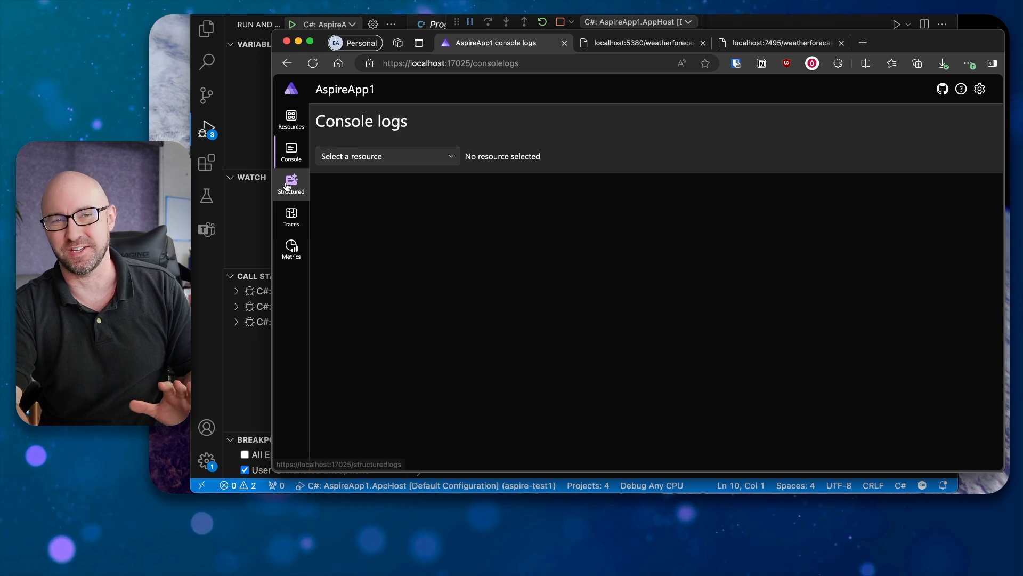
{"action": "left_click", "coordinate": [291, 218]}
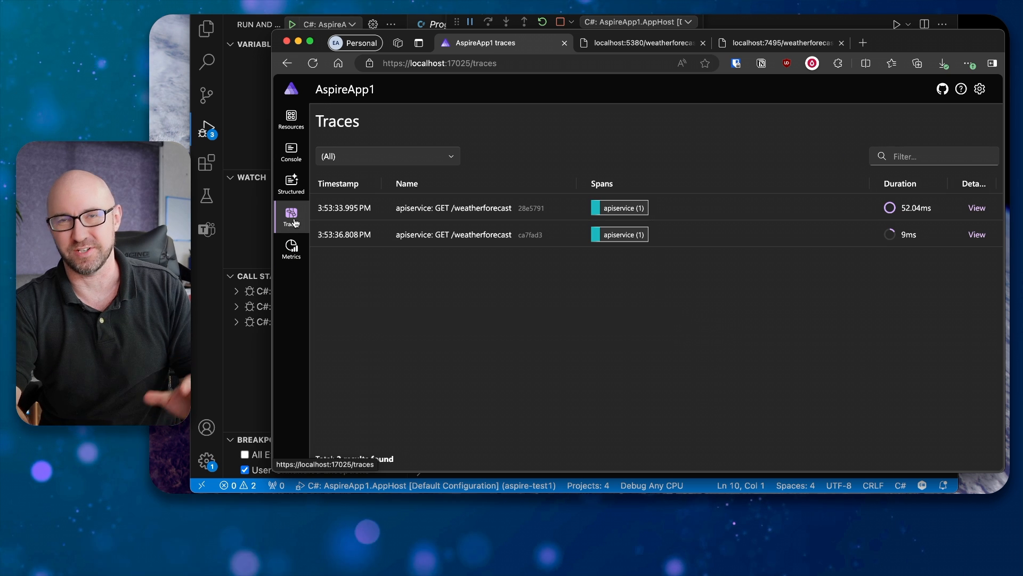
{"action": "mouse_move", "coordinate": [292, 260]}
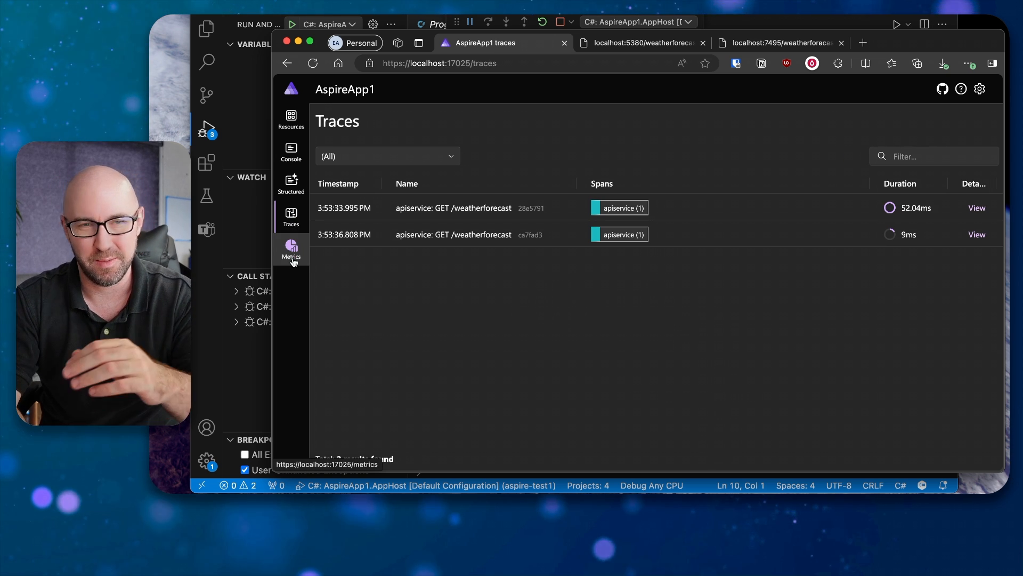
{"action": "left_click", "coordinate": [291, 249]}
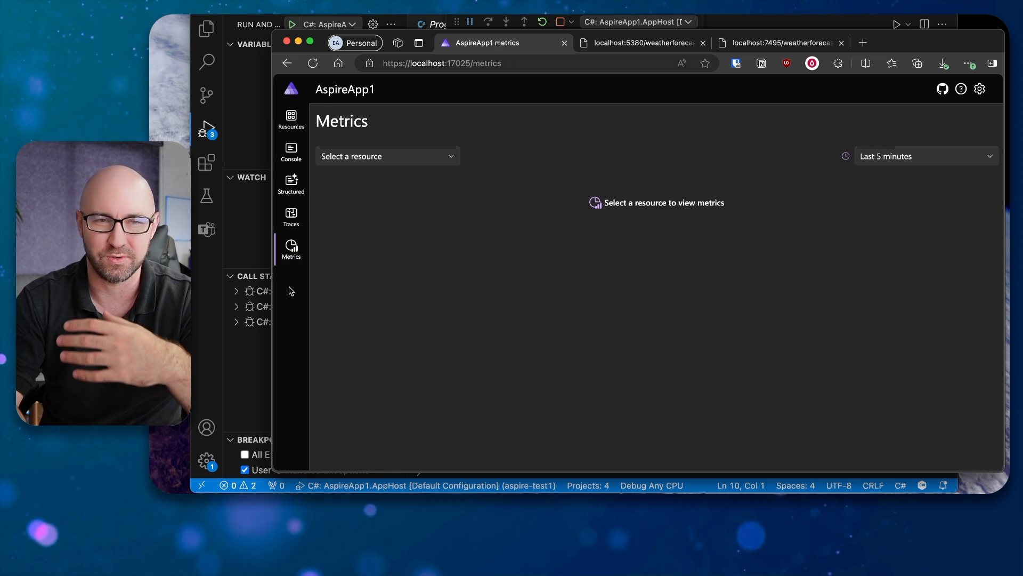
{"action": "left_click", "coordinate": [291, 215]}
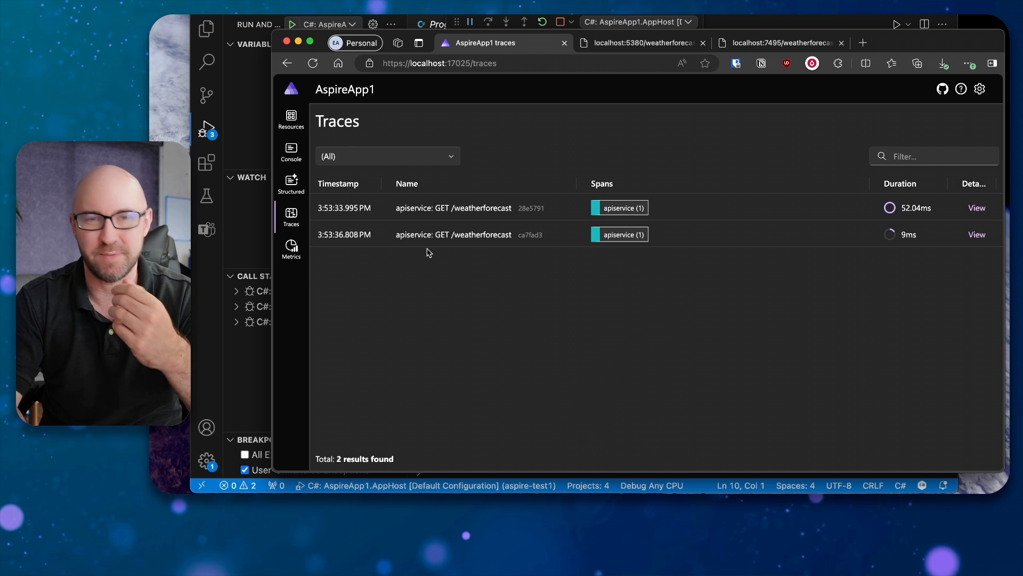
{"action": "left_click", "coordinate": [290, 152]}
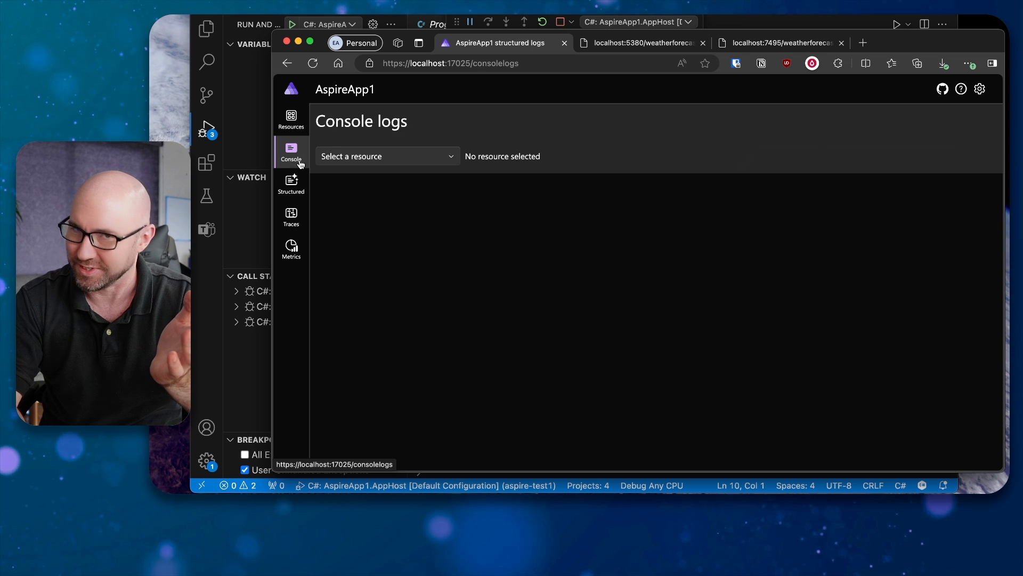
{"action": "left_click", "coordinate": [291, 118]}
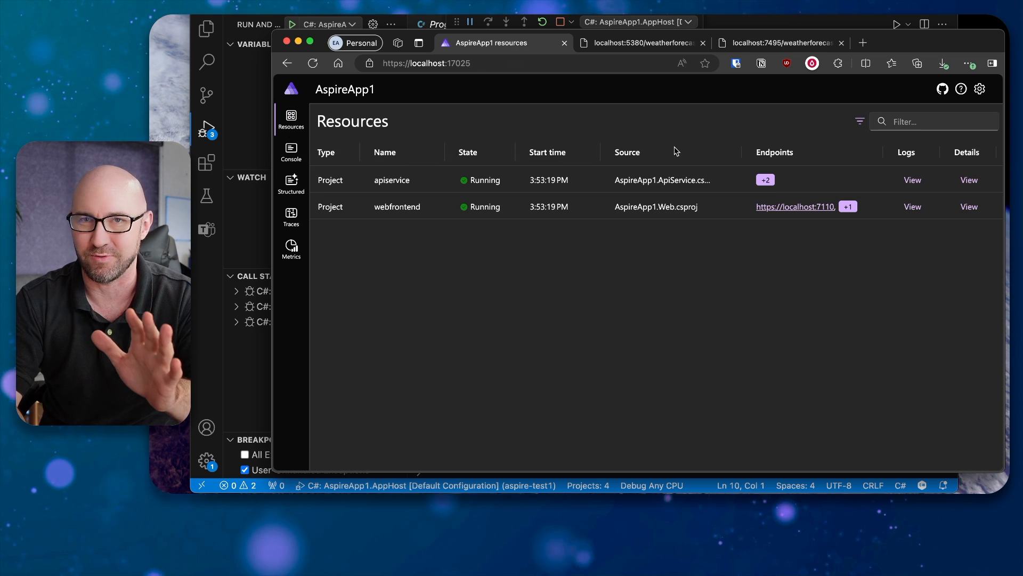
Call apiservice's https weatherforecast endpoint and see the new request listed in Traces.
{"action": "left_click", "coordinate": [765, 179]}
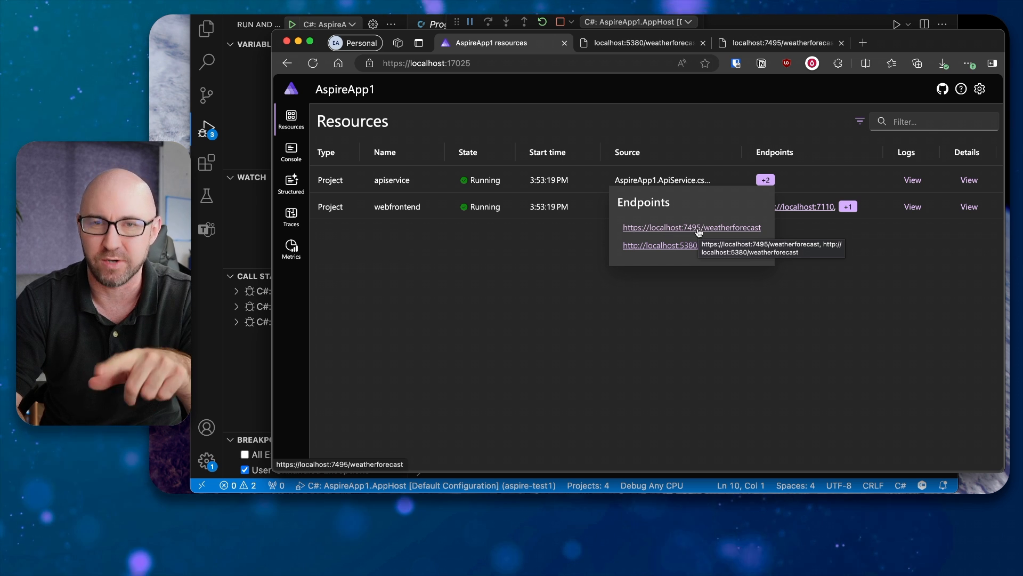
{"action": "left_click", "coordinate": [692, 227]}
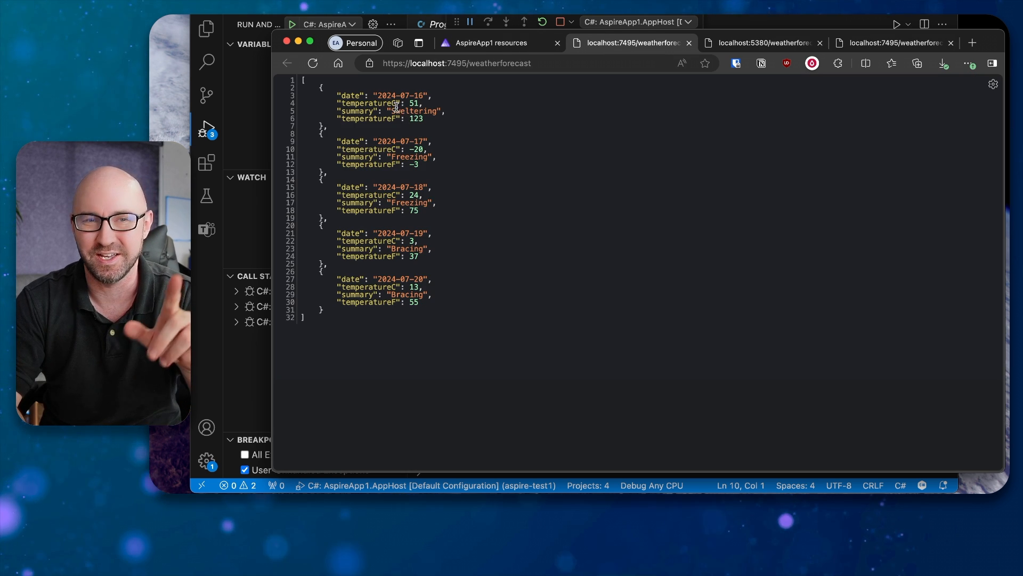
{"action": "left_click", "coordinate": [494, 43]}
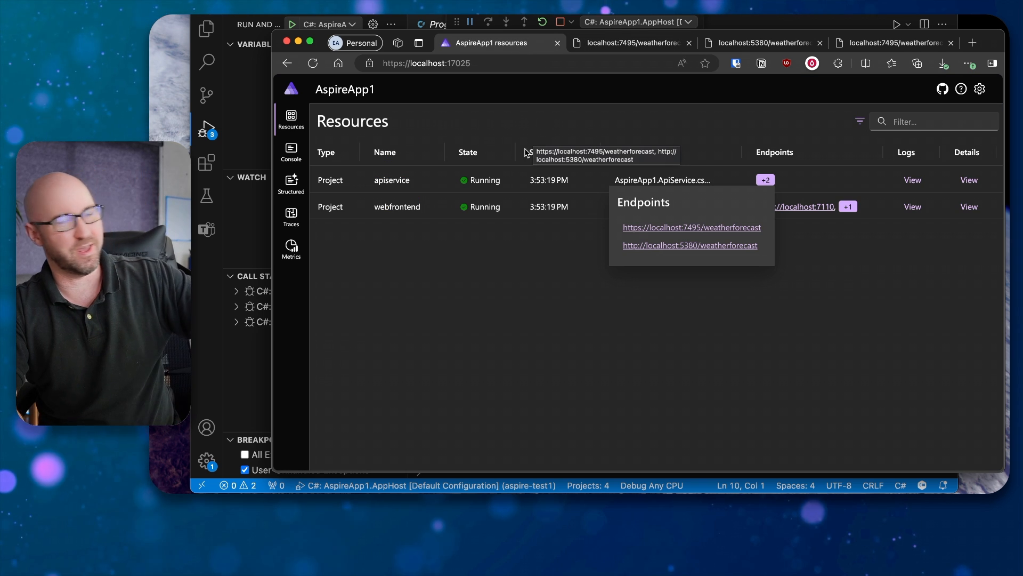
{"action": "left_click", "coordinate": [292, 217]}
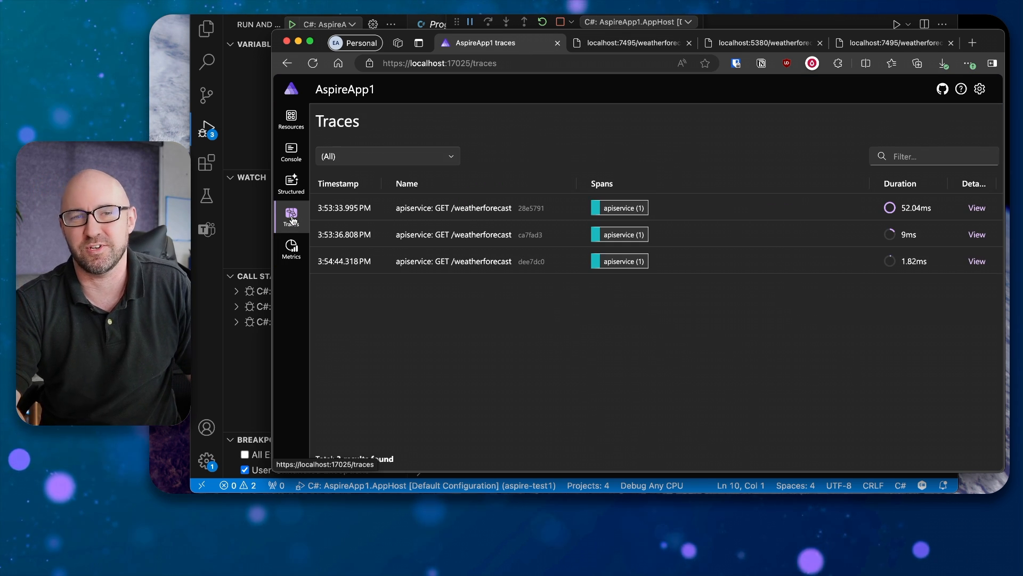
{"action": "mouse_move", "coordinate": [291, 221]}
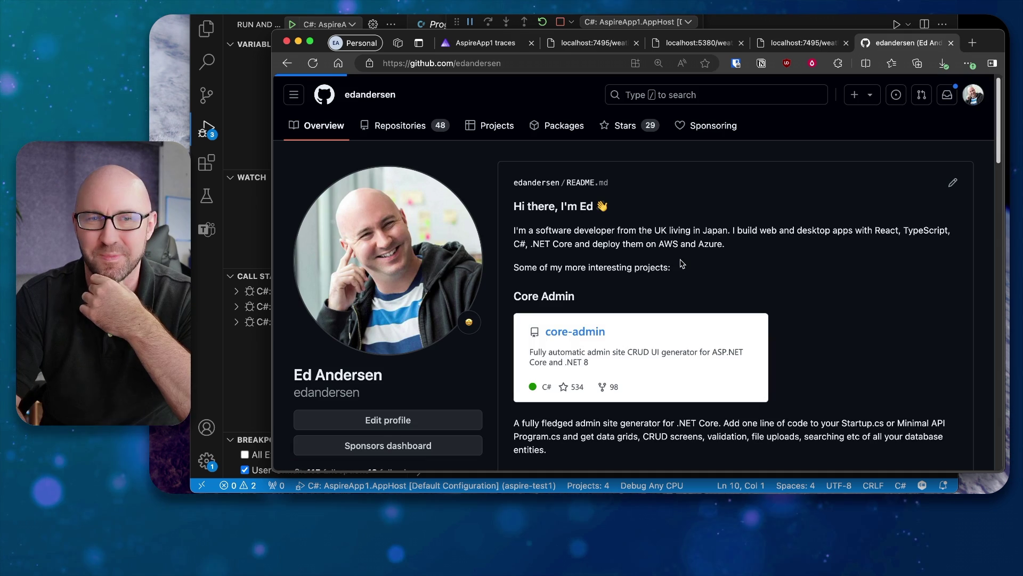
Open the pinned core-admin repository and scroll its README to the Students admin screenshots.
{"action": "left_click", "coordinate": [575, 332]}
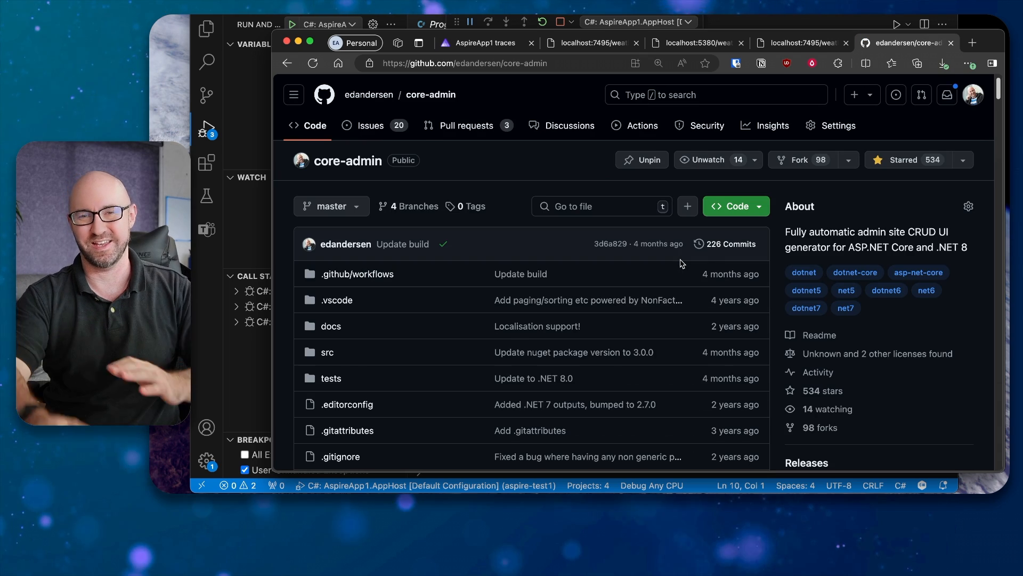
{"action": "scroll", "scroll_direction": "down", "scroll_amount": 3}
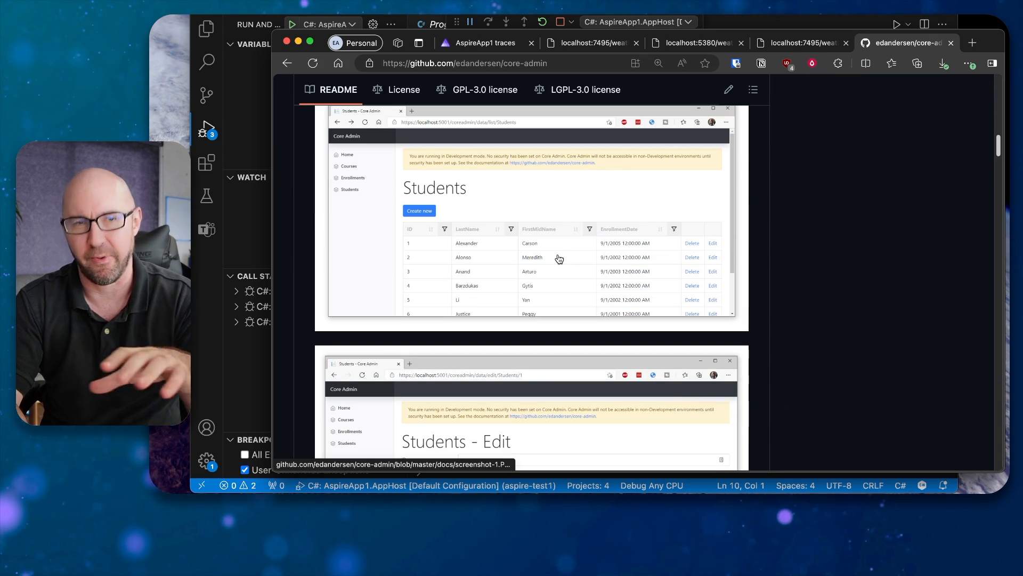